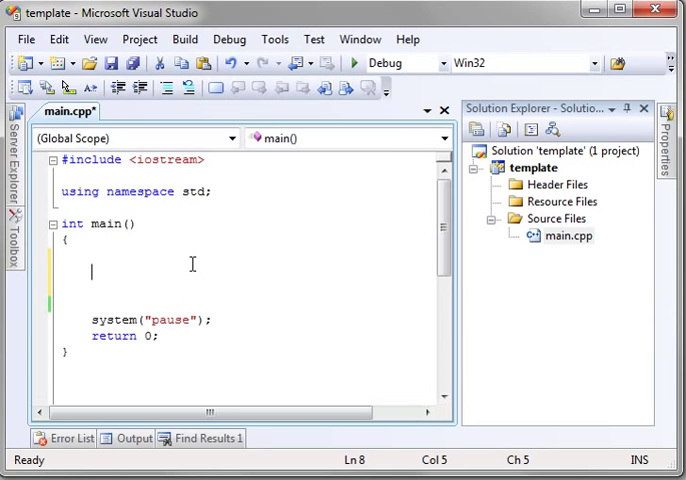
- Write int i = 0; and if(i == 0) cout << "yes" << endl; in main.cpp
type("int i = 0;")
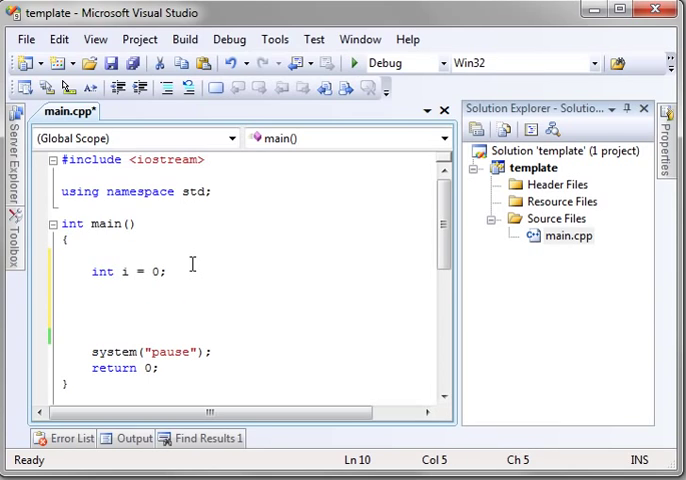
type("if(i =")
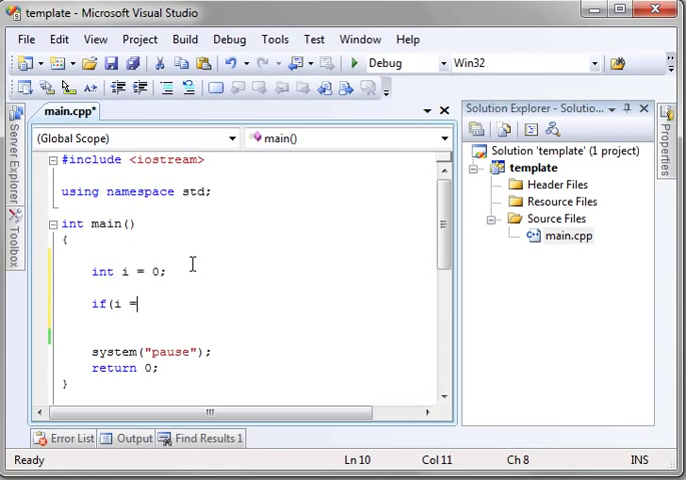
type("= 0)")
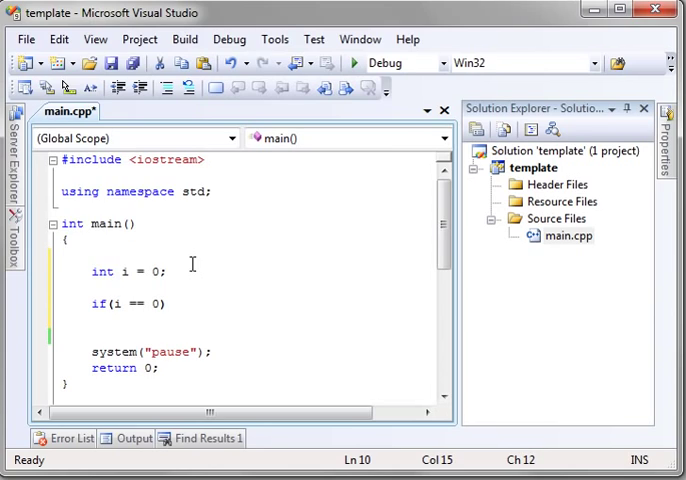
type("cout")
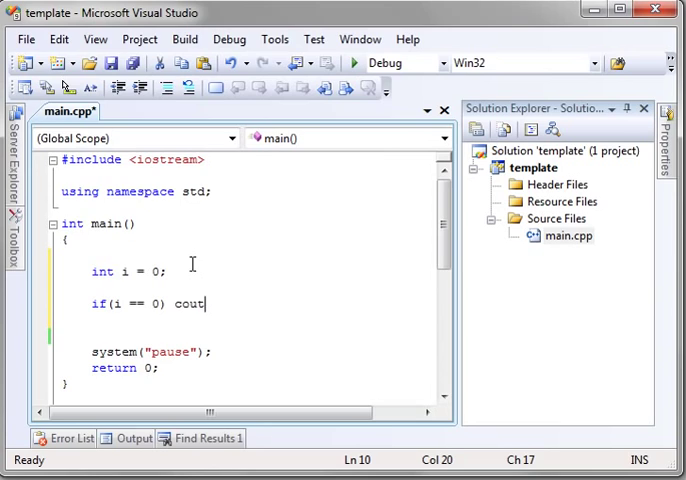
type("<< \"ye")
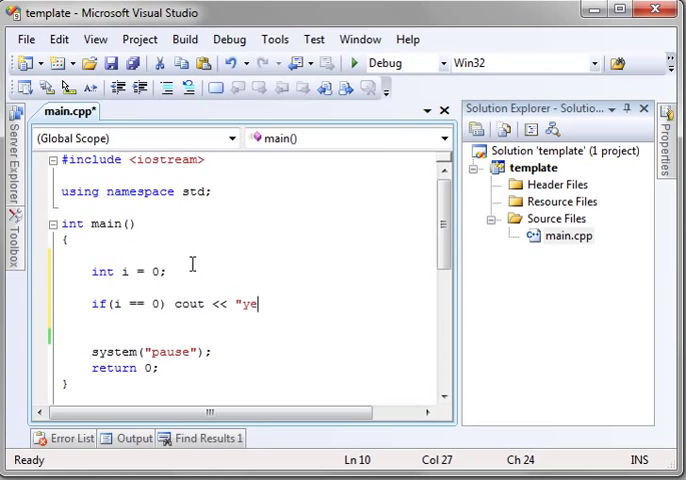
type("s\"")
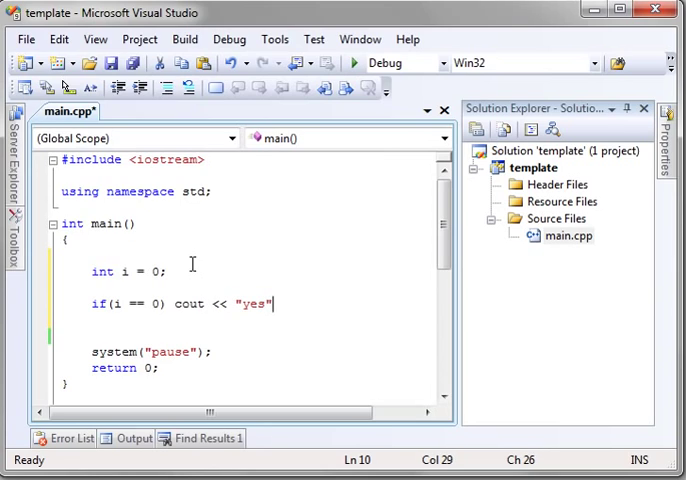
type("<<endl;")
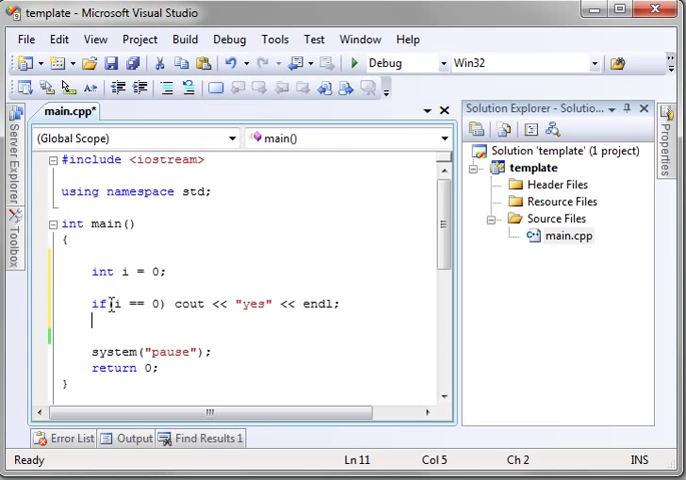
- Select the i == 0 condition to turn it into the assignment i = 0
double_click(120, 304)
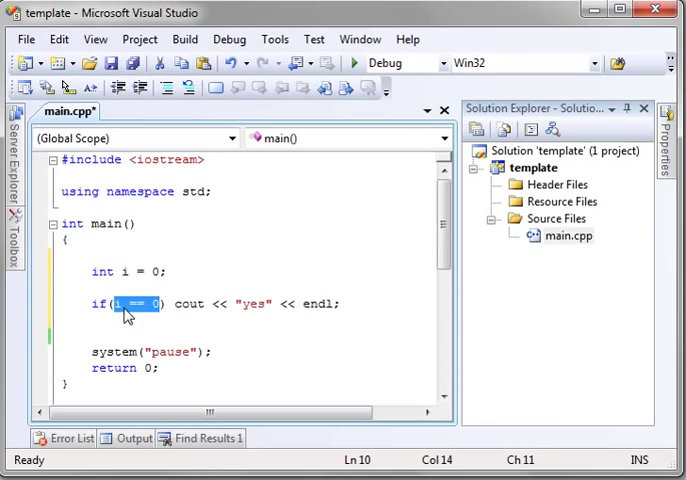
left_click_drag(113, 303, 297, 303)
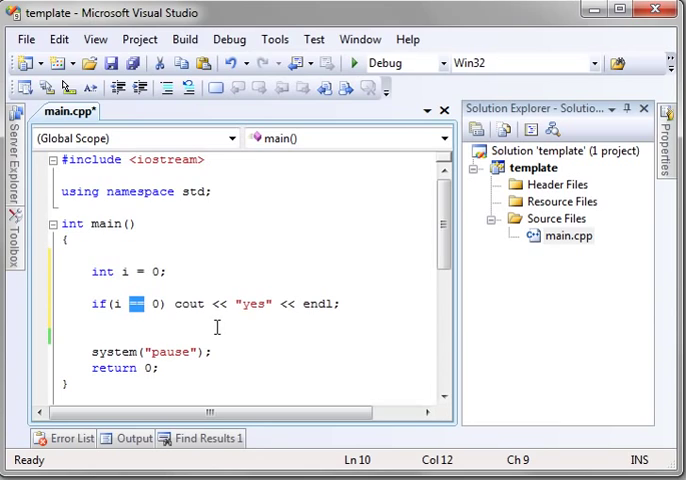
mouse_move(172, 330)
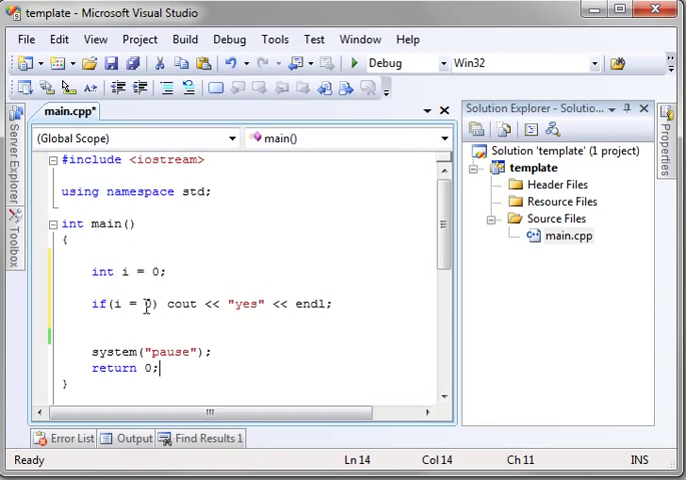
mouse_move(120, 304)
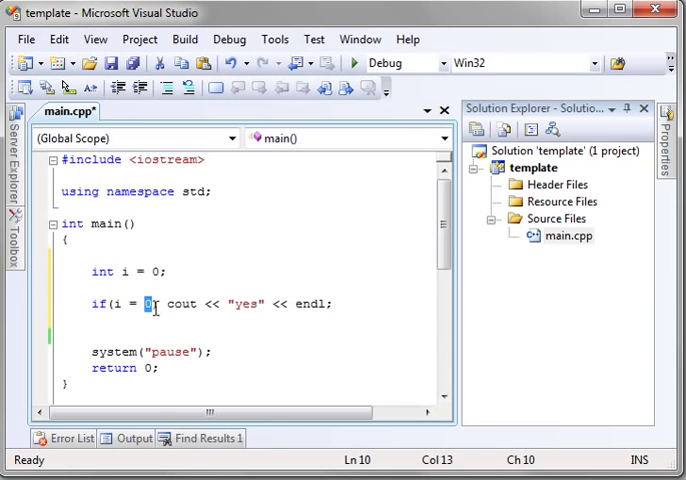
- Make the condition assign 2, add cout << i << endl; below, and run the program
type("2")
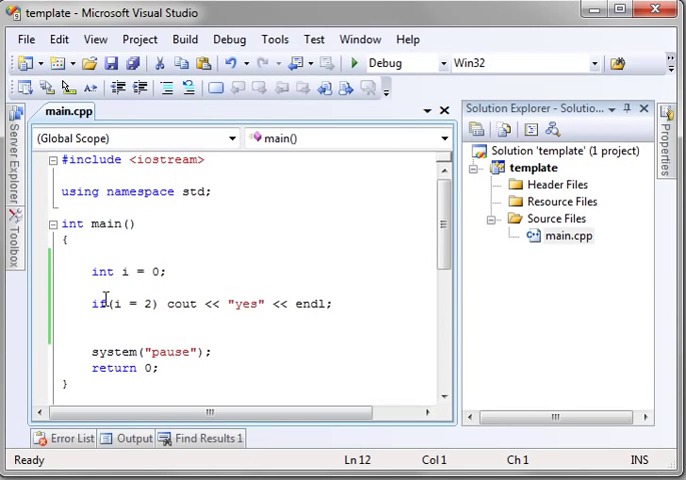
left_click(110, 303)
type("cout")
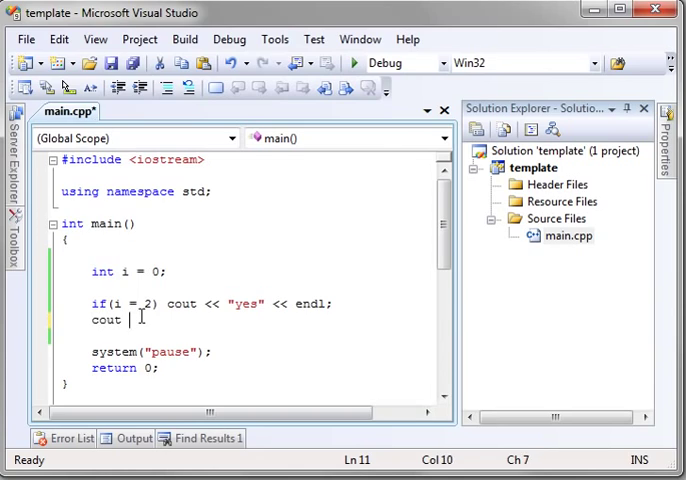
type("<< i <<")
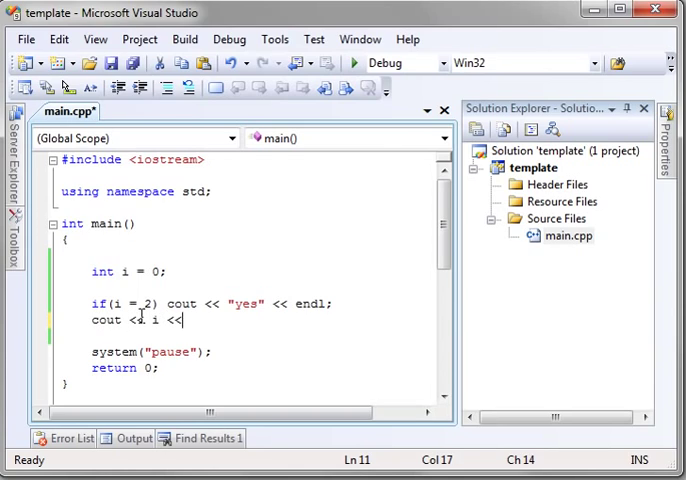
type("endl;")
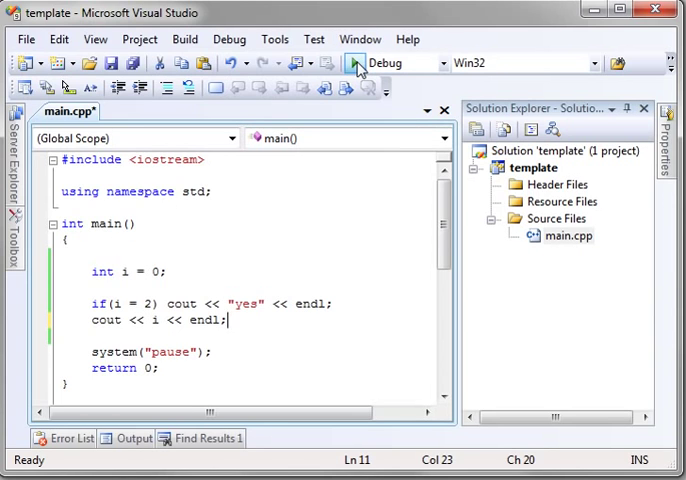
left_click(355, 63)
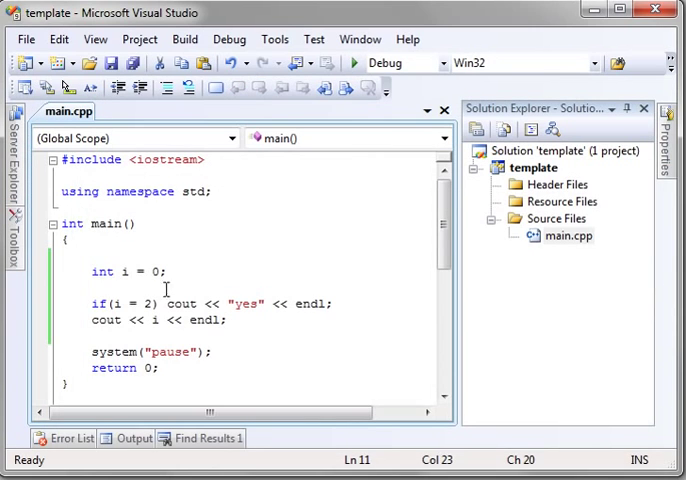
- Add the second = so the condition reads i == 2
type("=")
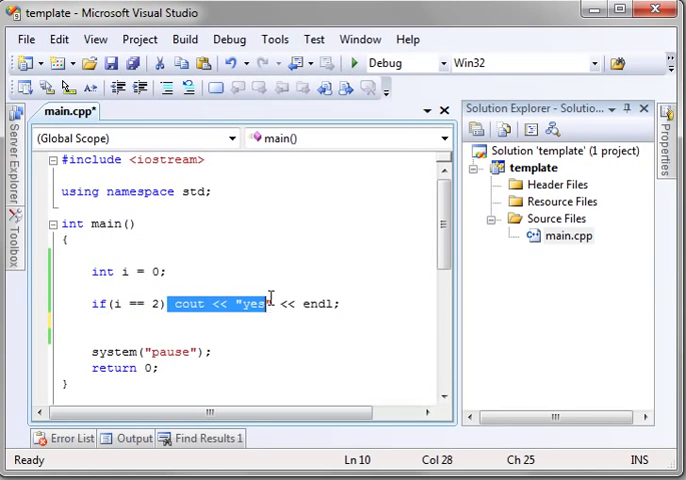
- Give if(i == 0) a braced block printing "yes" and "happy land"
key("Delete")
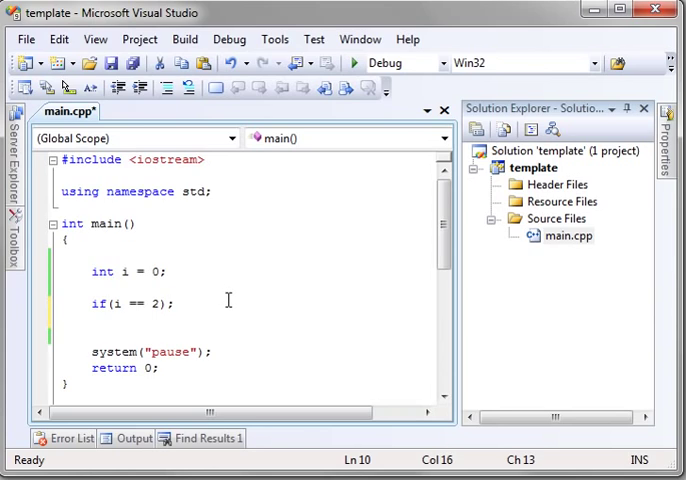
type("{")
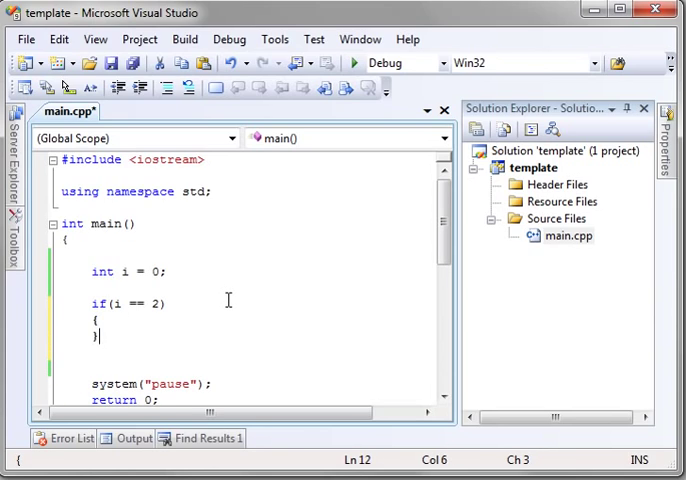
type("cout << \"yes\" << endl")
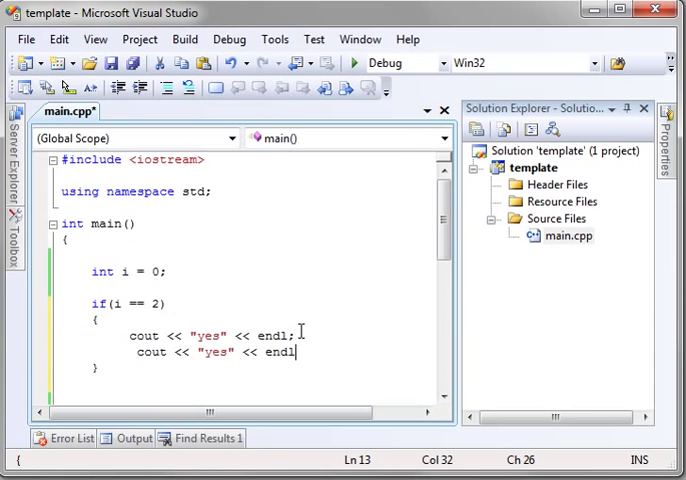
type(";")
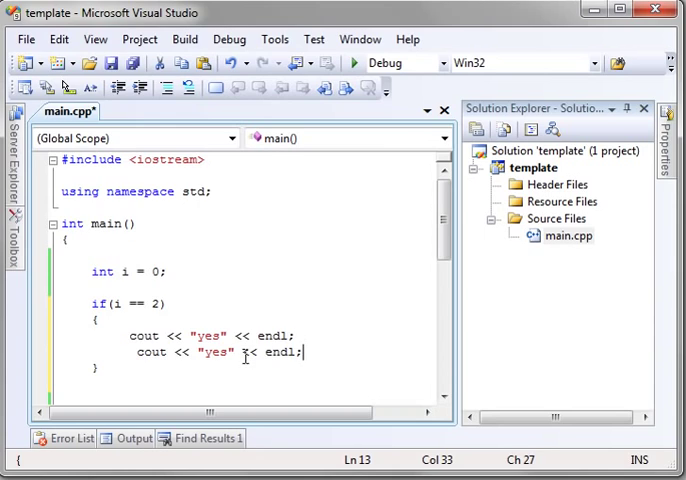
double_click(212, 352)
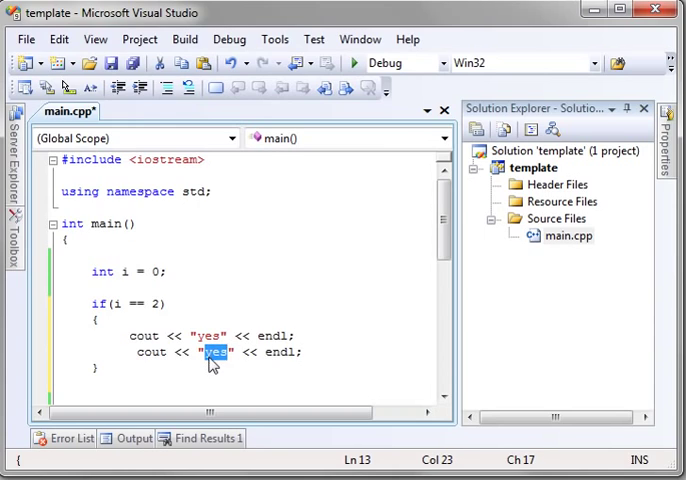
type("happy land")
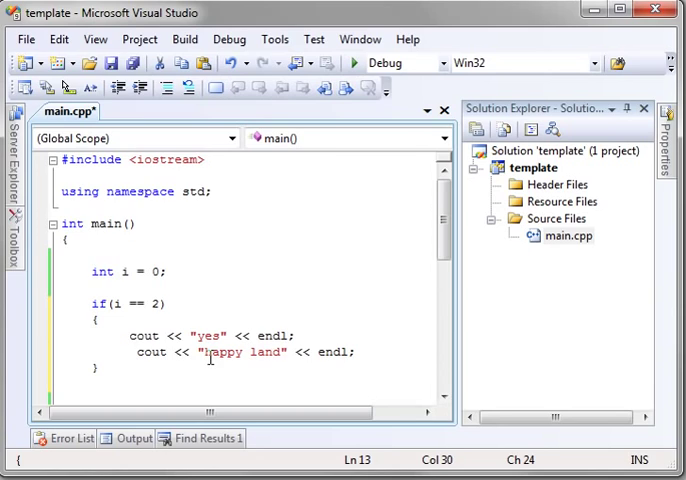
left_click(175, 285)
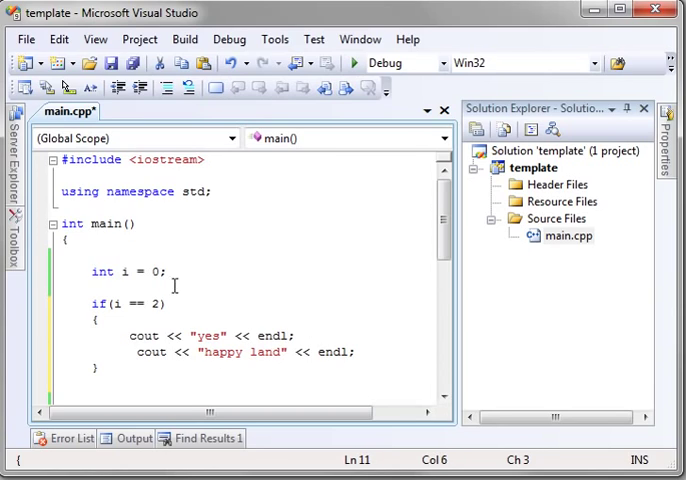
type("0")
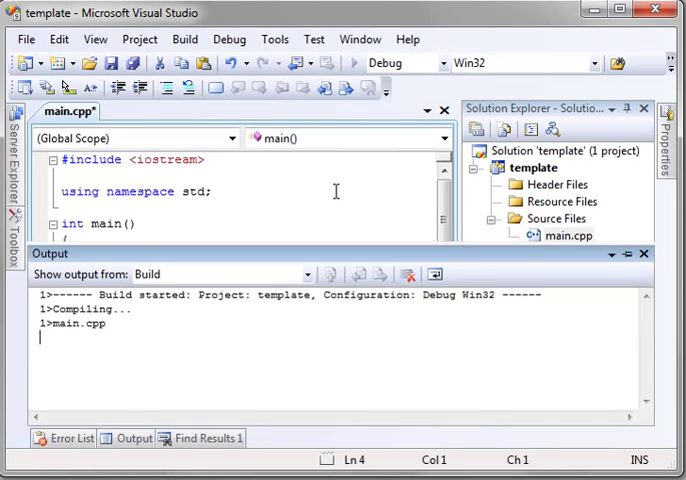
- Run the program with the braced i == 0 block, then begin an else below it
left_click(355, 62)
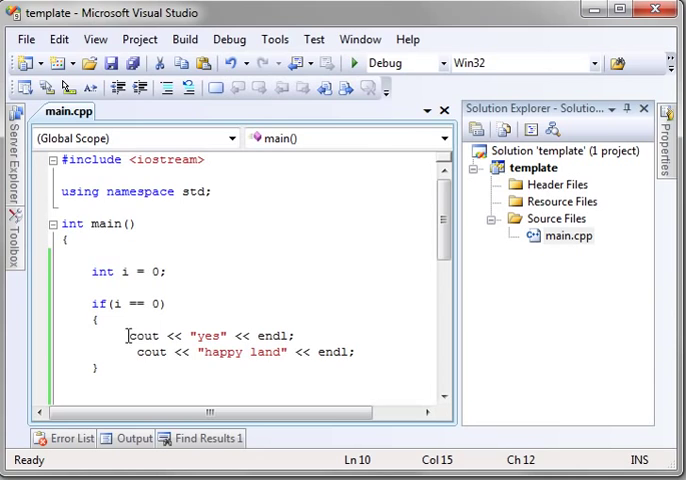
mouse_move(359, 349)
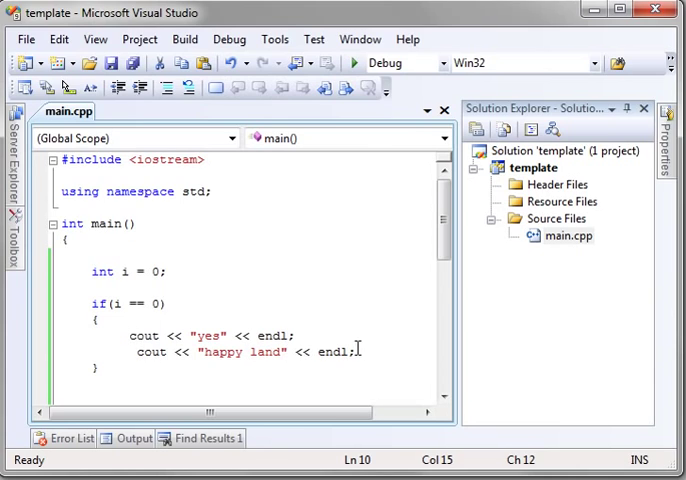
scroll("down", 3)
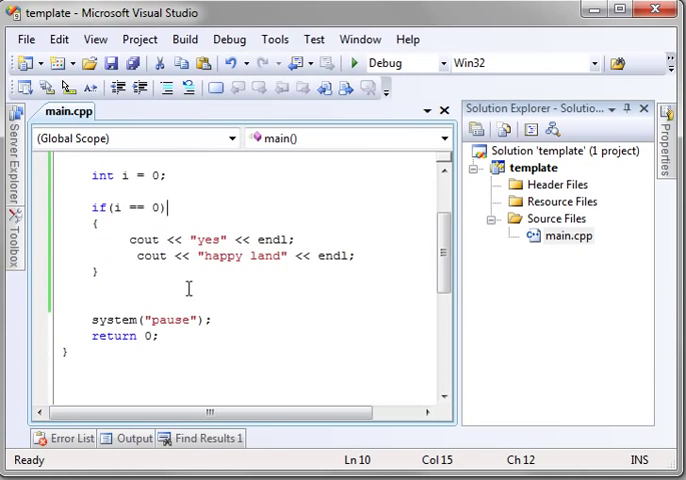
type("els")
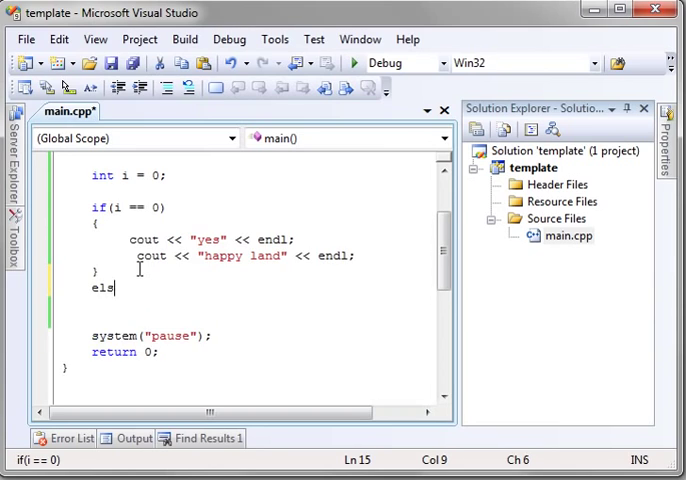
- Complete the else branch and move the second output into it, printing "no"
type("e")
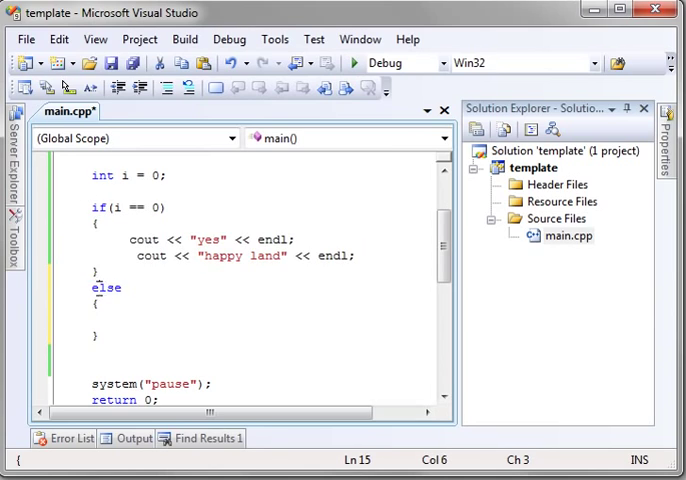
left_click(100, 335)
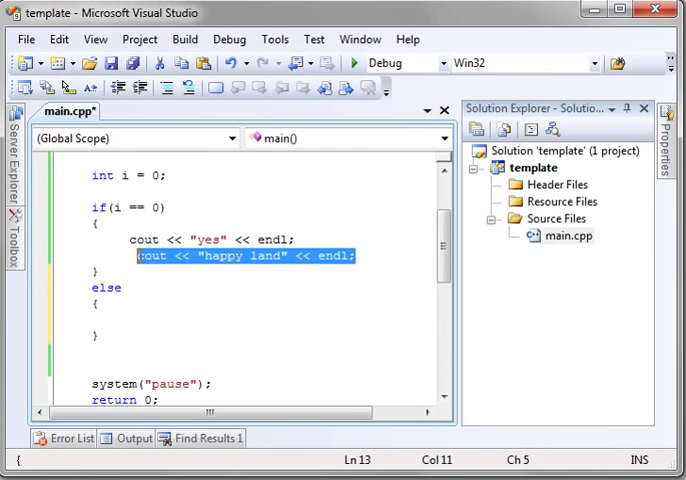
key("Delete")
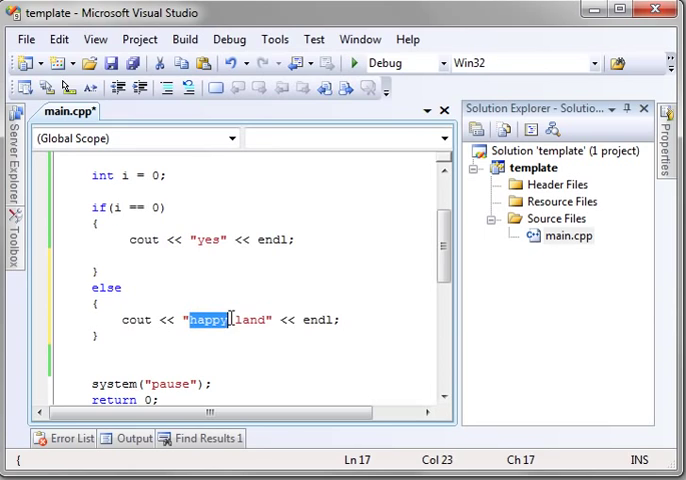
type("no")
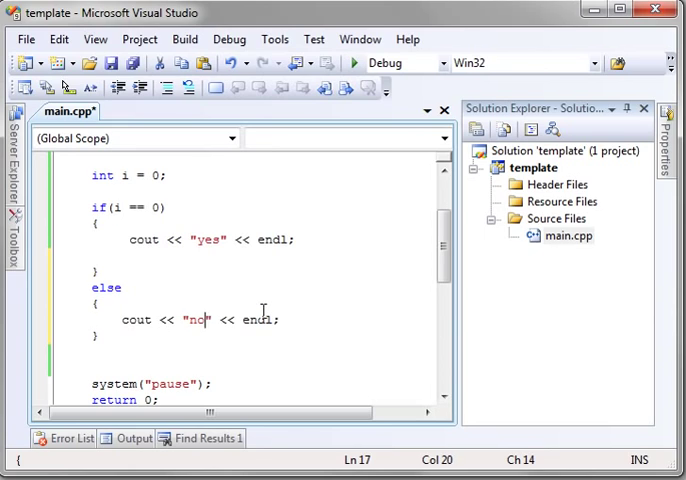
- Initialize i to 99, save main.cpp, and run the program
left_click(137, 257)
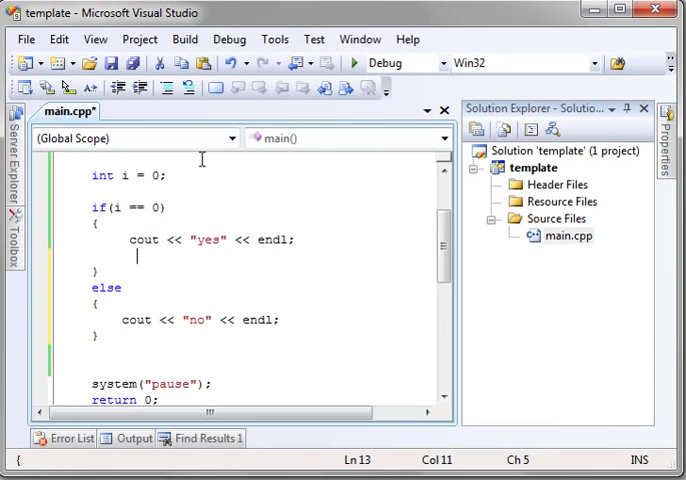
type("99")
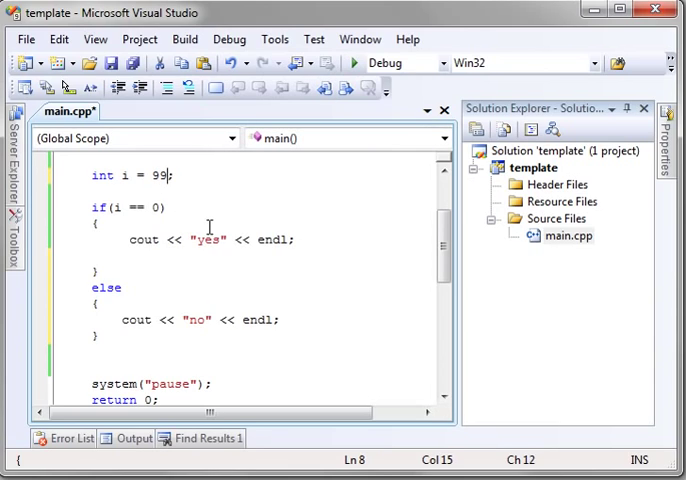
key("ctrl+s")
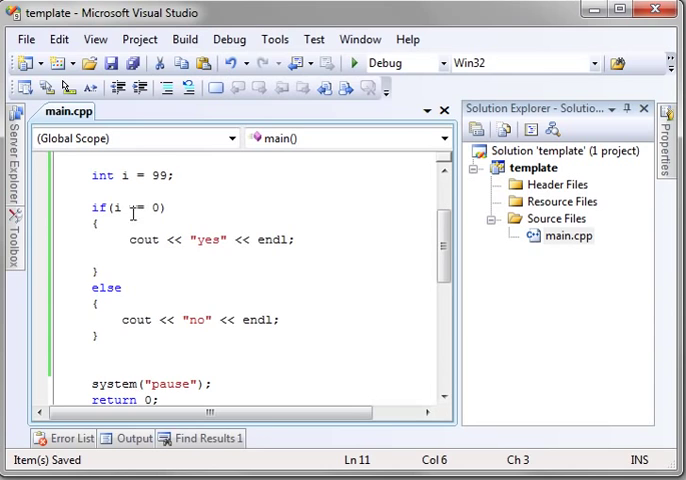
left_click(356, 62)
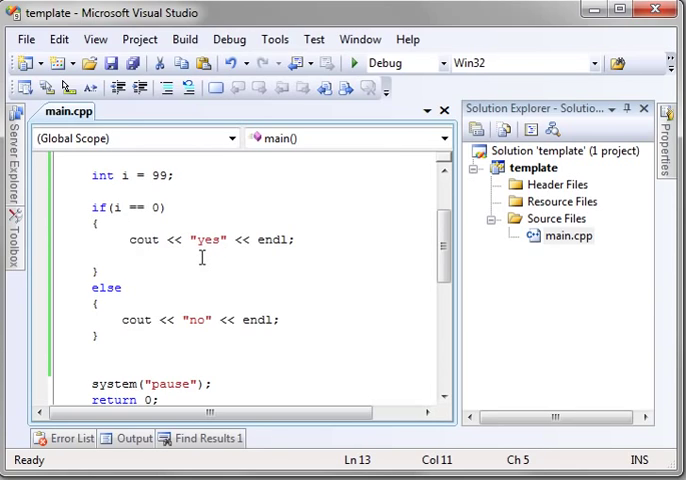
- Nest an if(i < 5) inside the block and change the outer condition to i > 1
type("if(")
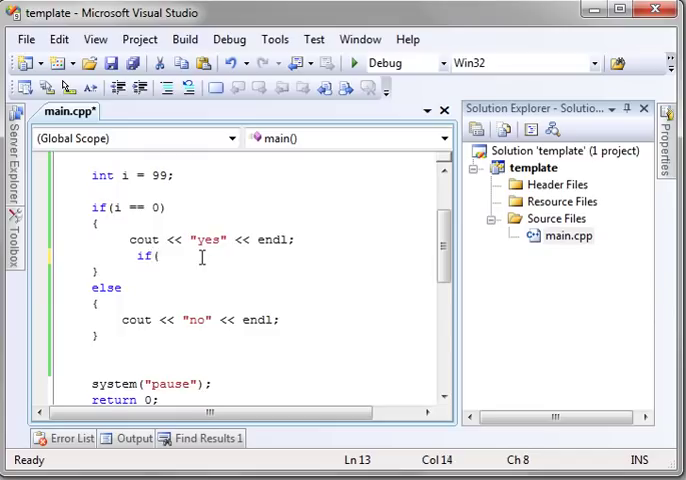
type("i")
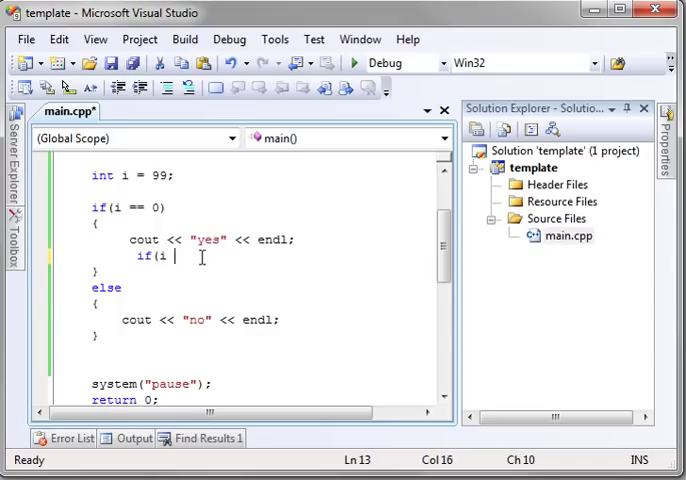
type("< 5")
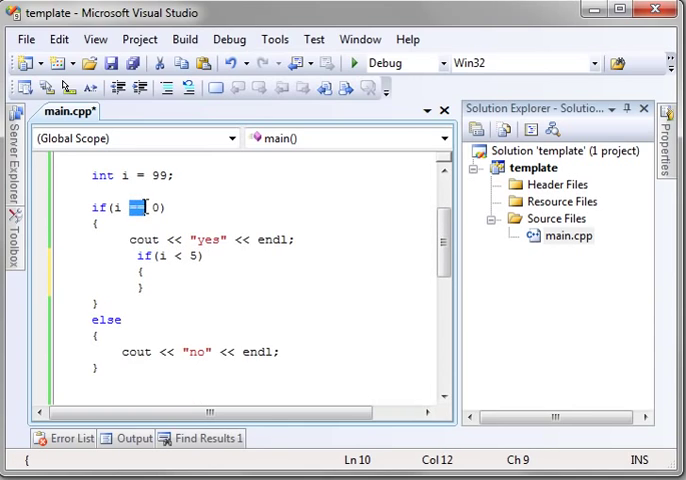
type(">1")
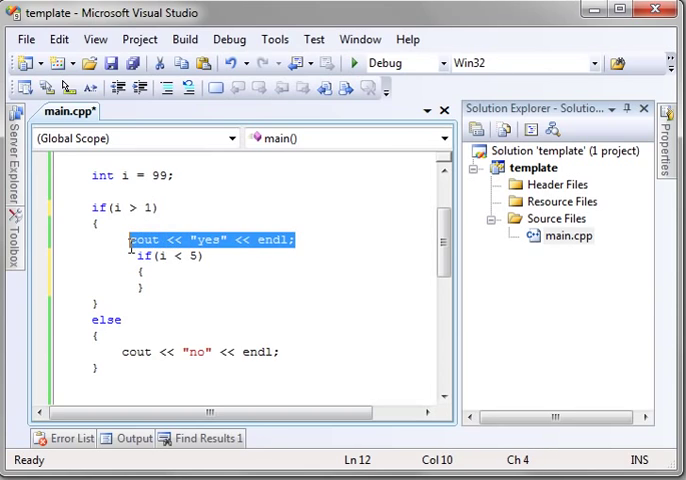
- Set i to 3 and make the nested if print "less then 5"
left_click(140, 256)
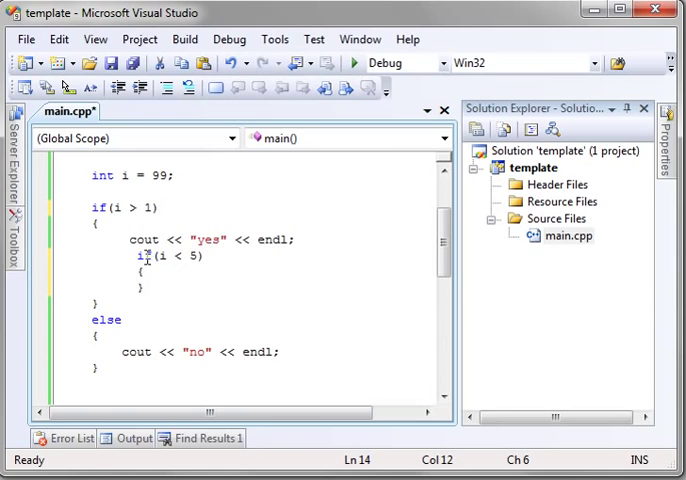
double_click(240, 335)
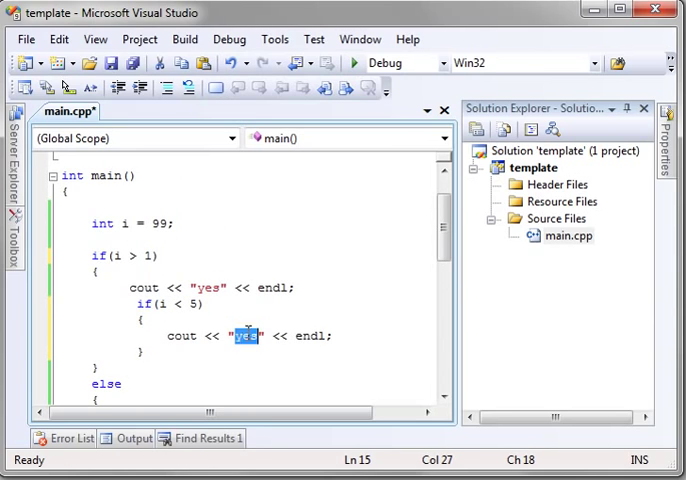
type("less then 5")
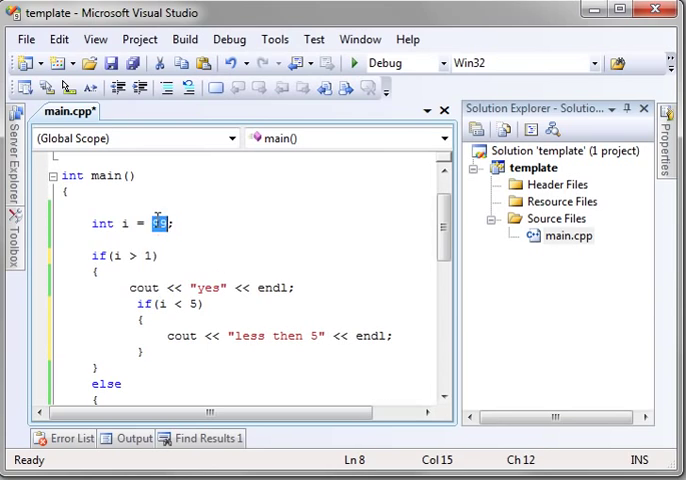
scroll("down", 3)
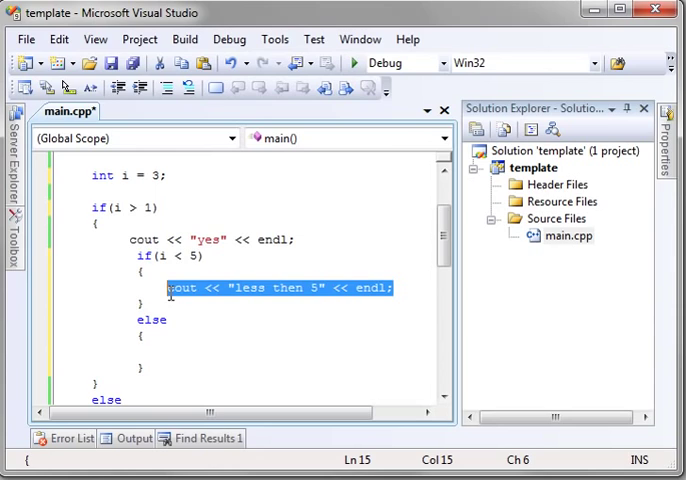
- Give the nested else a line printing "more then 5"
left_click(172, 352)
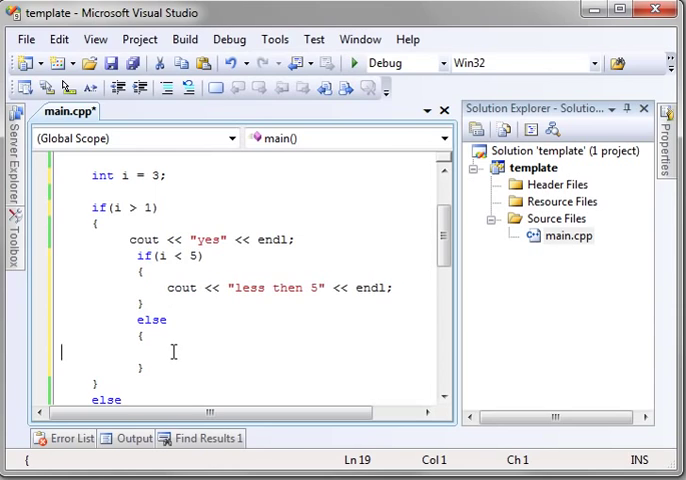
type("cout << \"less then 5\" << endl;")
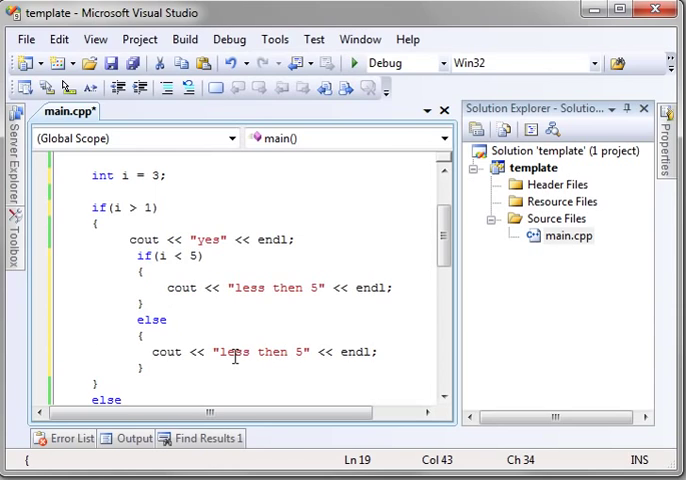
left_click(237, 352)
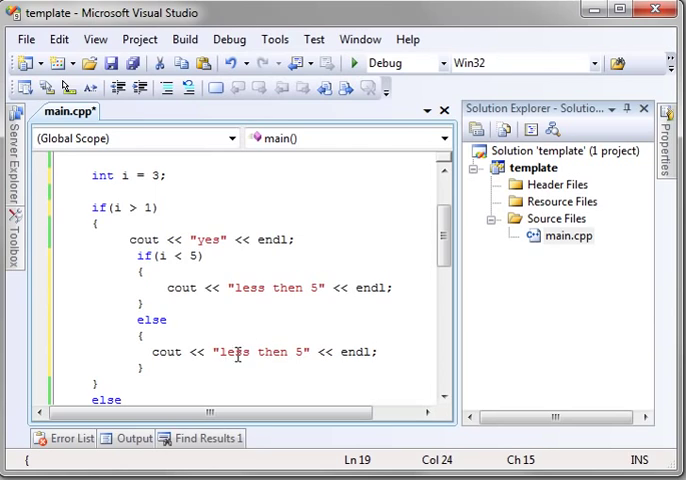
type("more")
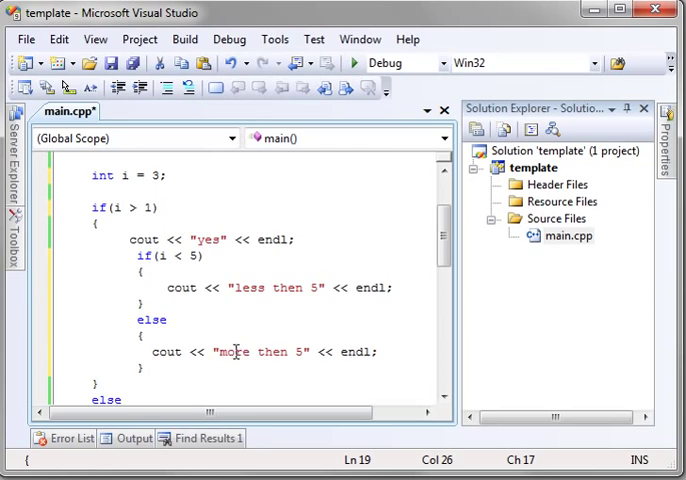
- Build and run the program with i at 3, then return to the code
scroll("down", 3)
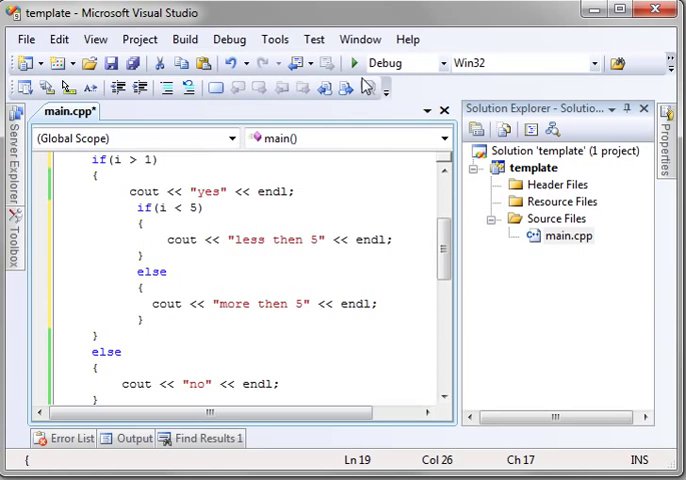
left_click(354, 62)
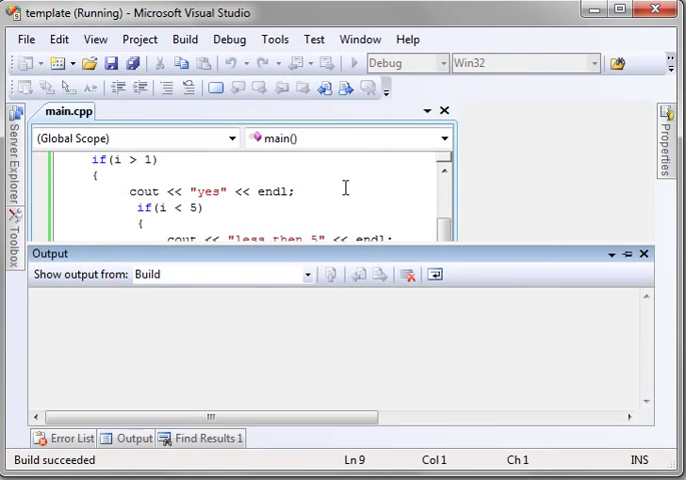
left_click(352, 62)
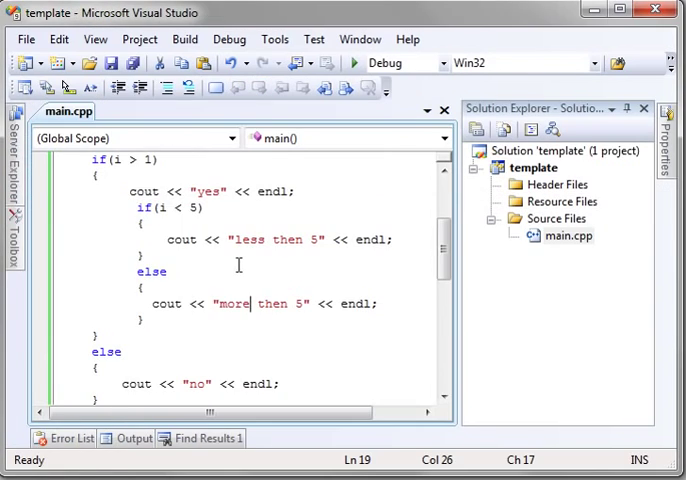
scroll("up", 3)
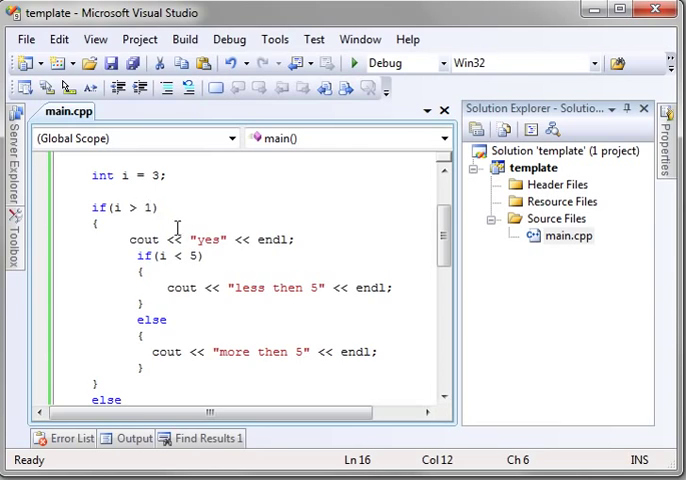
- Change int i = 3 to int i = 6
double_click(151, 176)
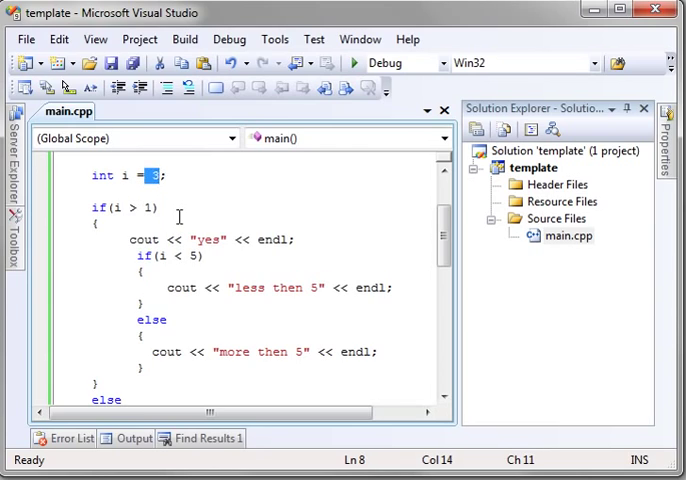
type("6")
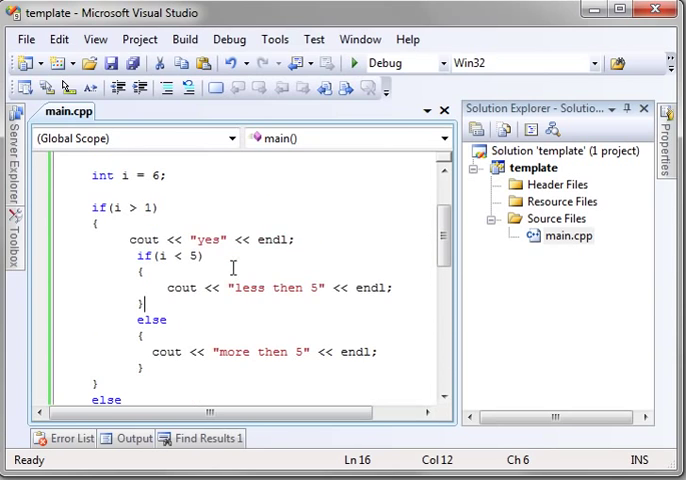
mouse_move(281, 240)
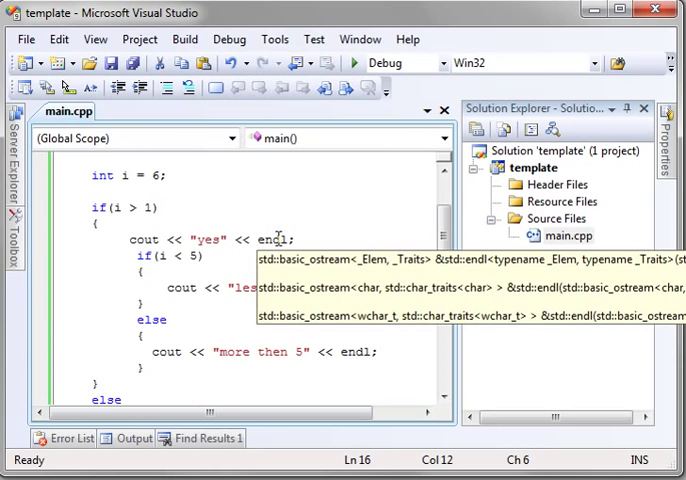